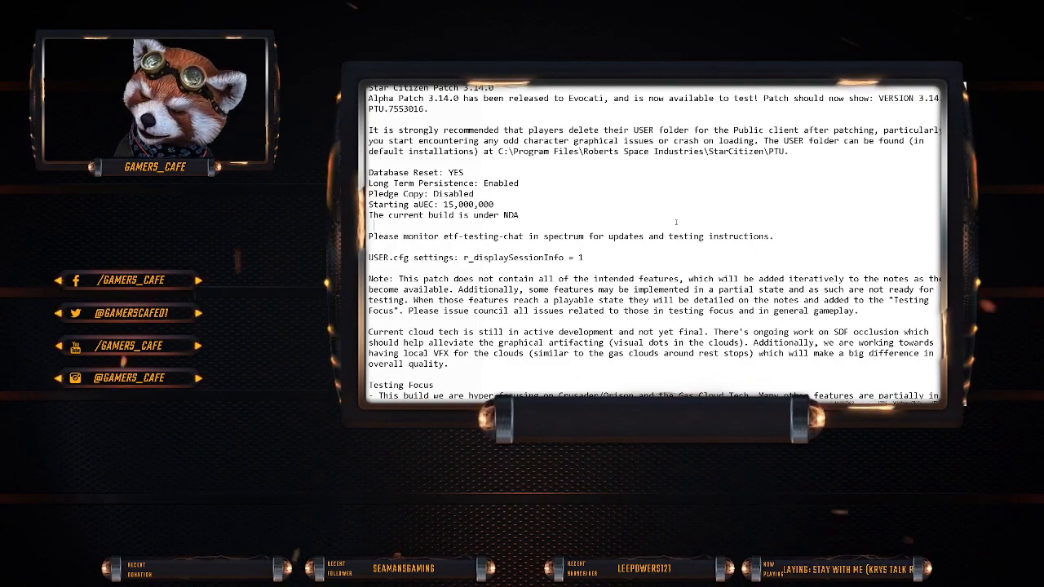
Scroll the 3.14.0 patch notes down to the Testing Focus ship list and Orison spawn details.
scroll("down", 3)
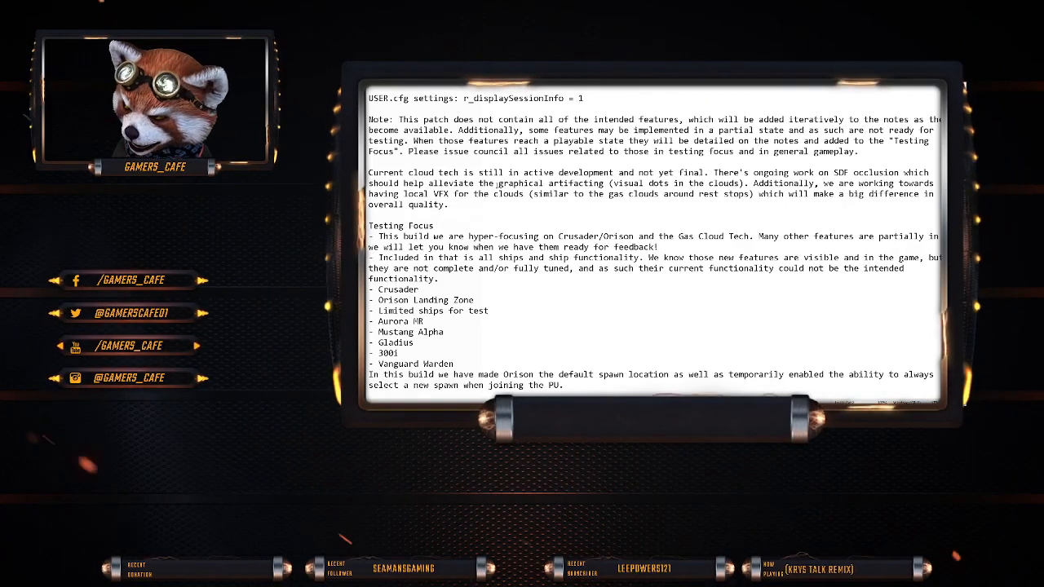
Scroll into Known Issues: ship capacitors, Crusader flashing lights, gas clouds, Orison framerate.
scroll("down", 3)
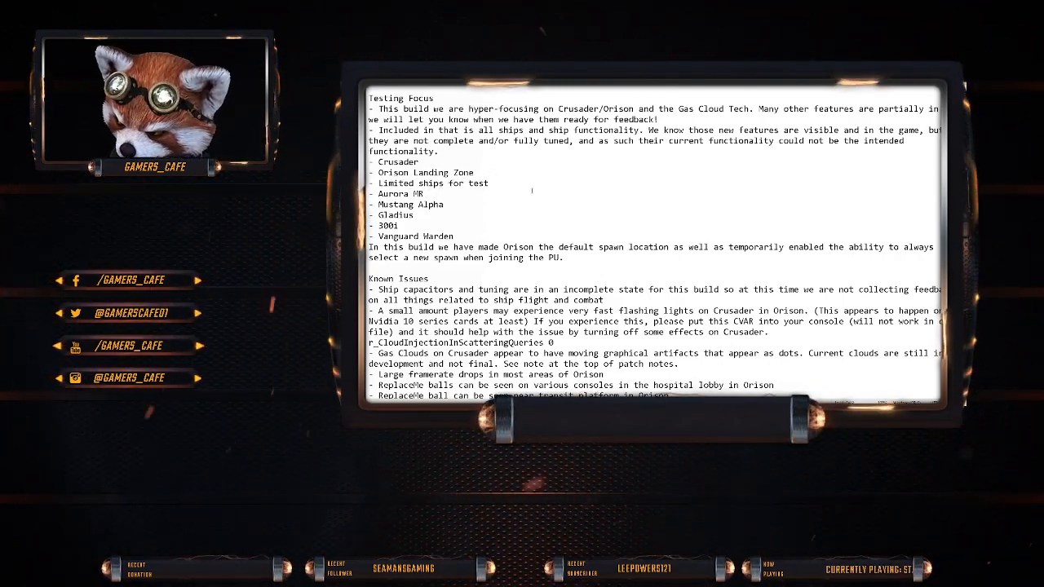
Select the limited test ships lines, from Aurora MR through Vanguard Warden.
double_click(428, 183)
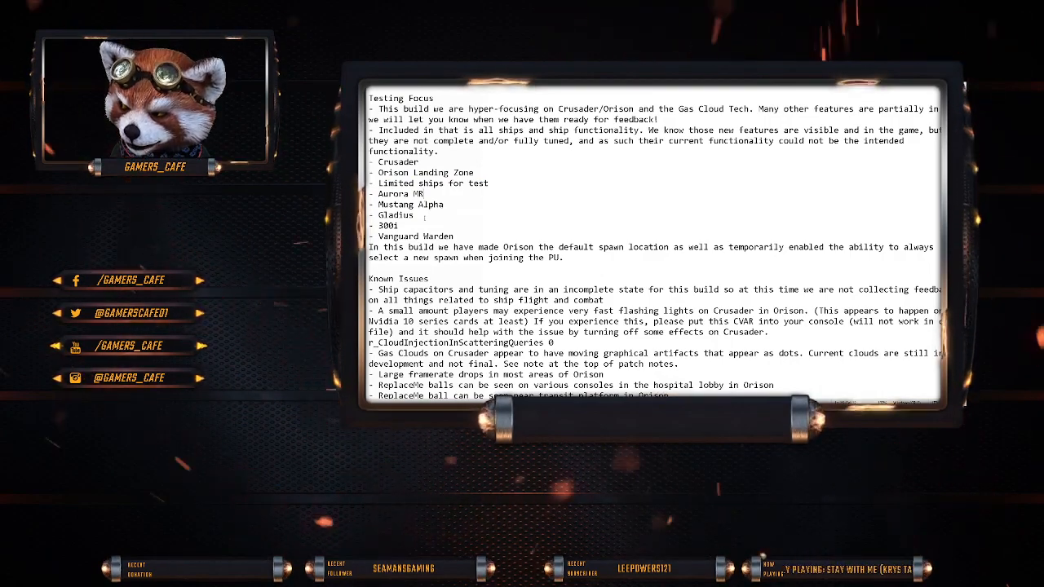
left_click_drag(378, 215, 454, 236)
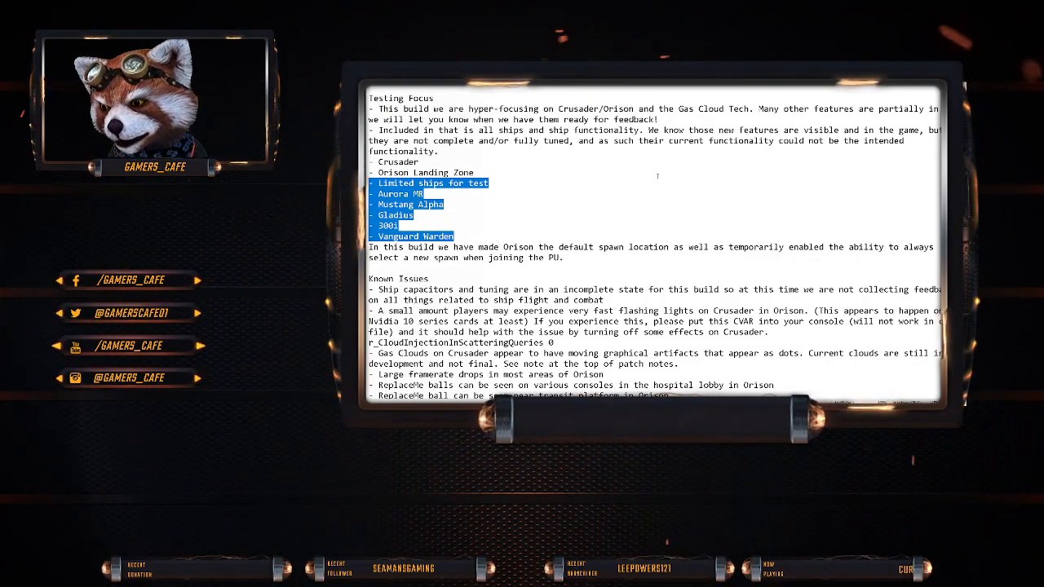
scroll("down", 3)
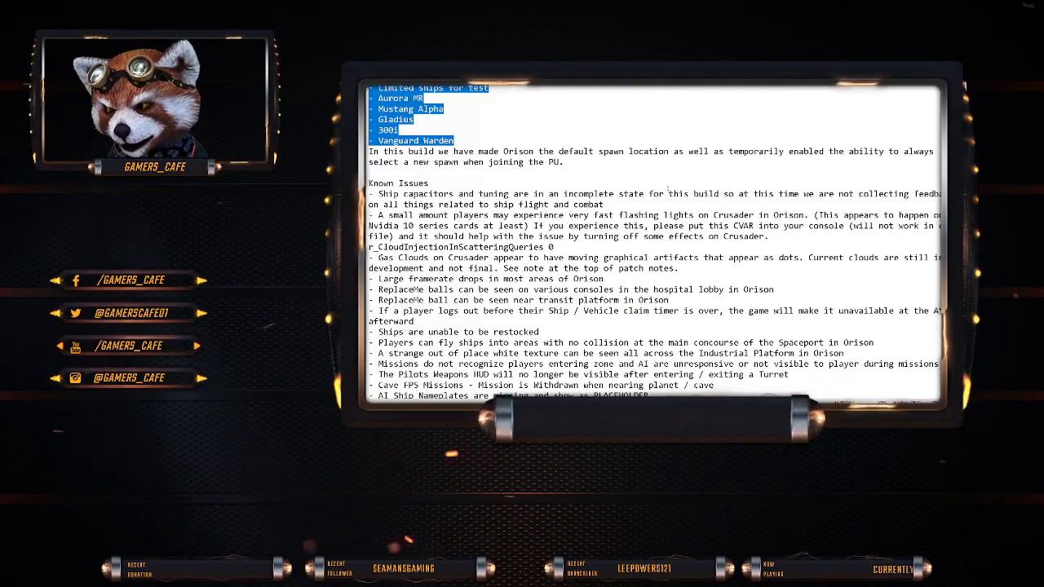
scroll("up", 3)
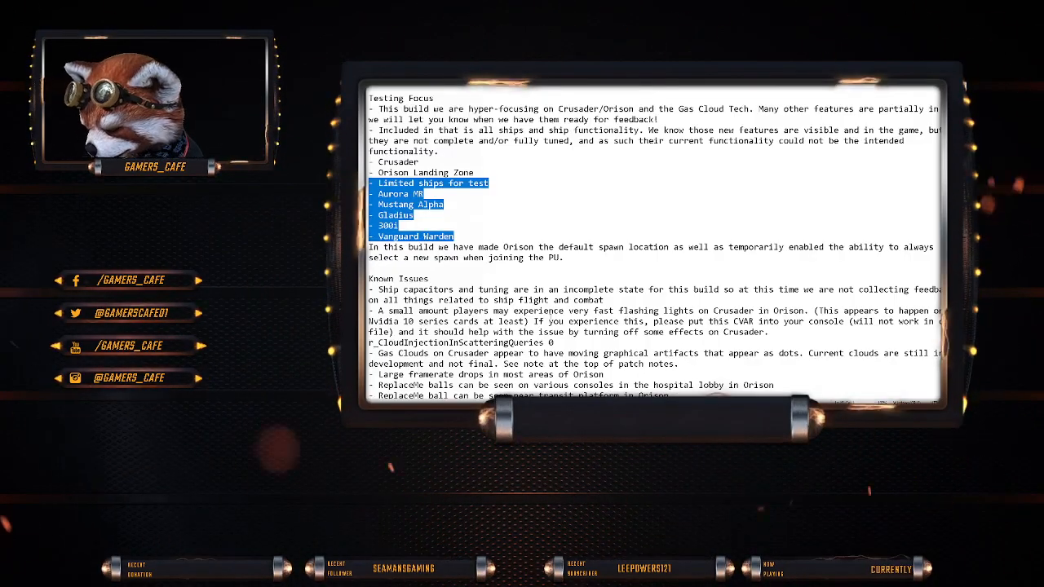
Read further down Known Issues, past AI ship nameplates, docking fog and VMA flashing.
scroll("down", 3)
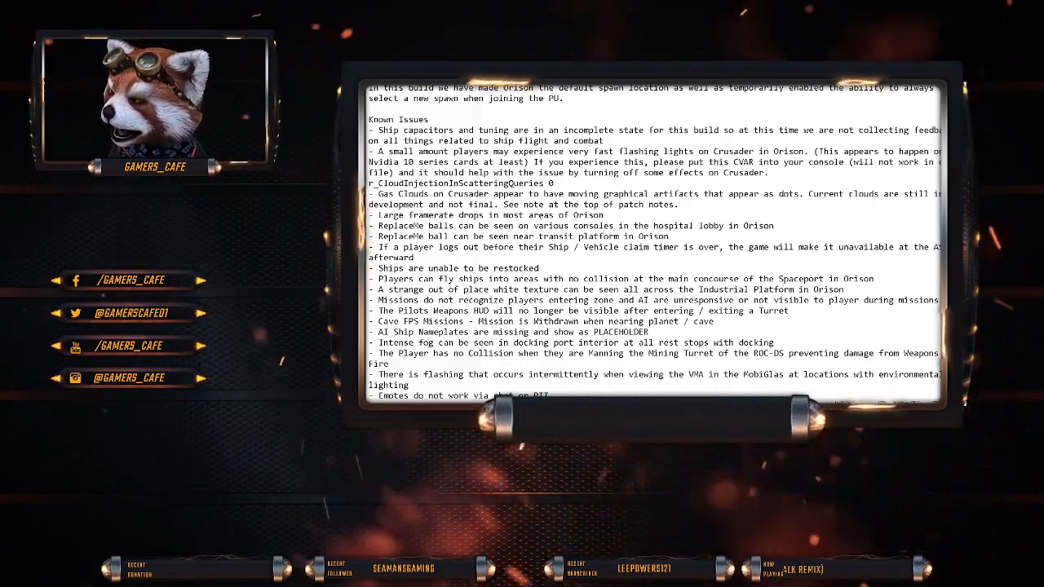
Scroll past the Crusader, Orison and New Babbage hospital entries into New Features.
scroll("down", 3)
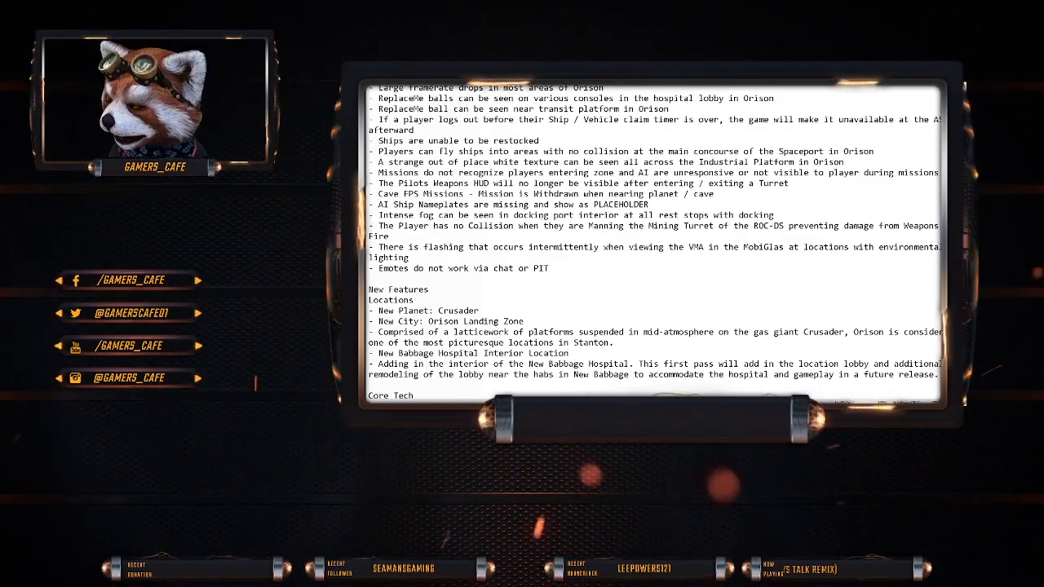
Scroll through Core Tech and graphics settings to the start of Major Bug Fixes.
scroll("down", 3)
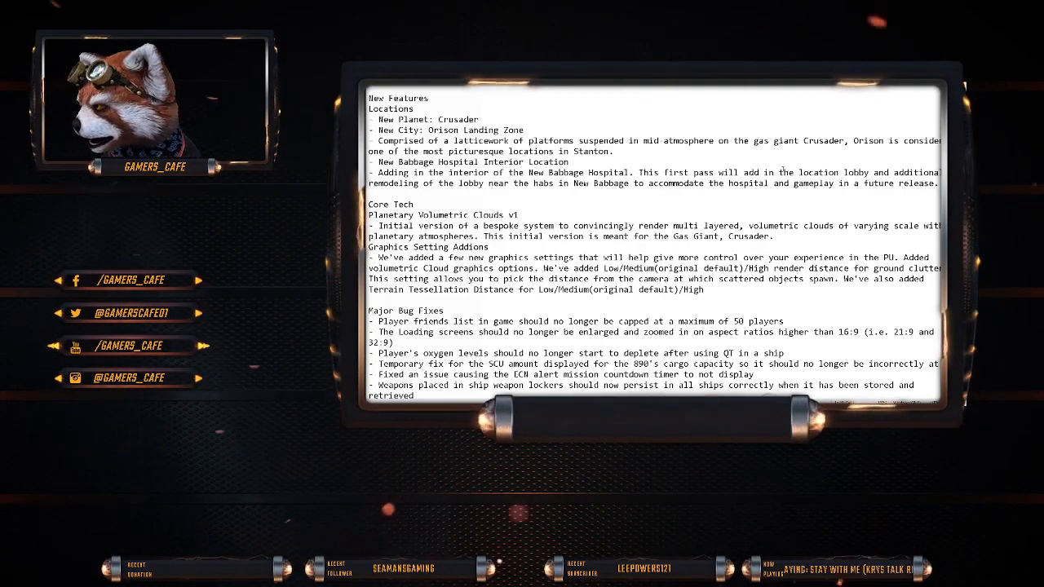
Highlight the Planetary Volumetric Clouds and graphics settings paragraphs under Core Tech.
scroll("down", 3)
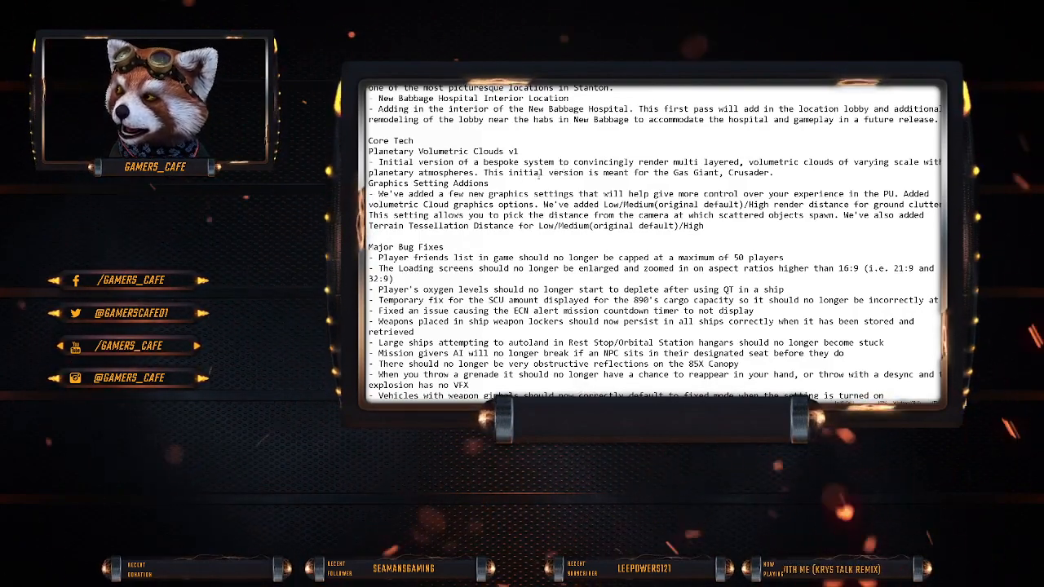
double_click(473, 151)
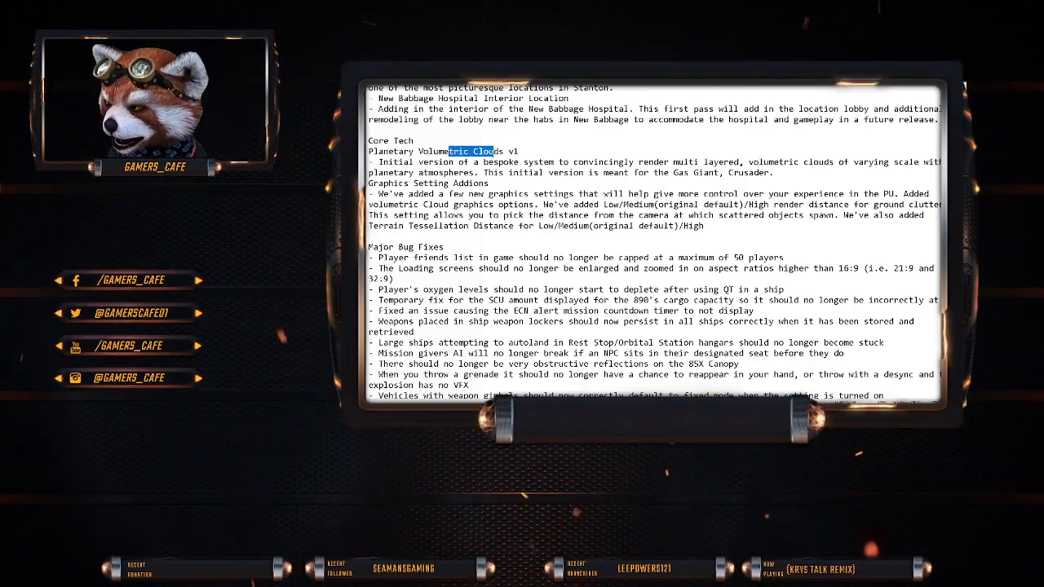
left_click_drag(489, 151, 550, 161)
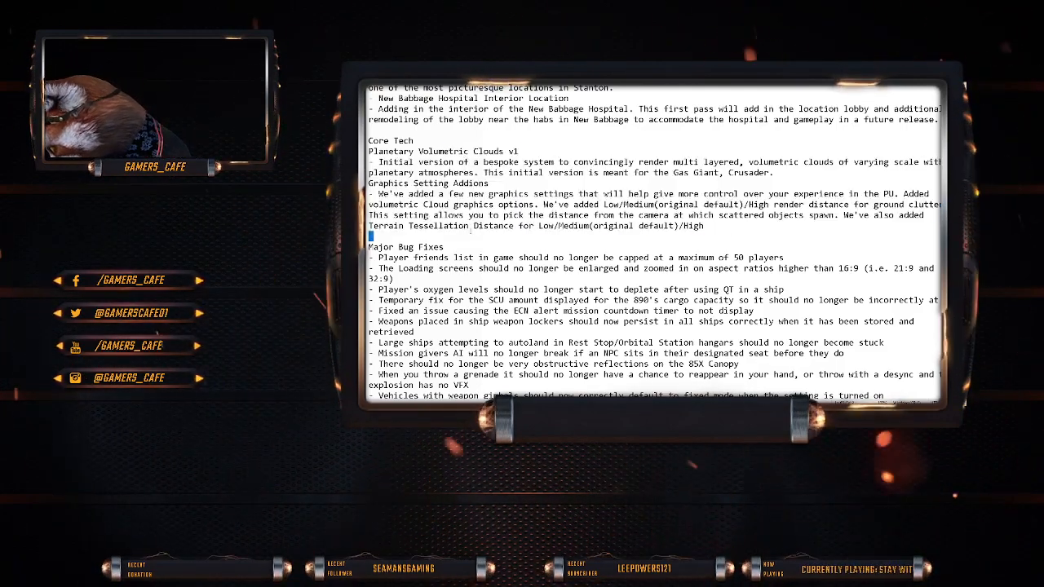
left_click_drag(368, 151, 704, 225)
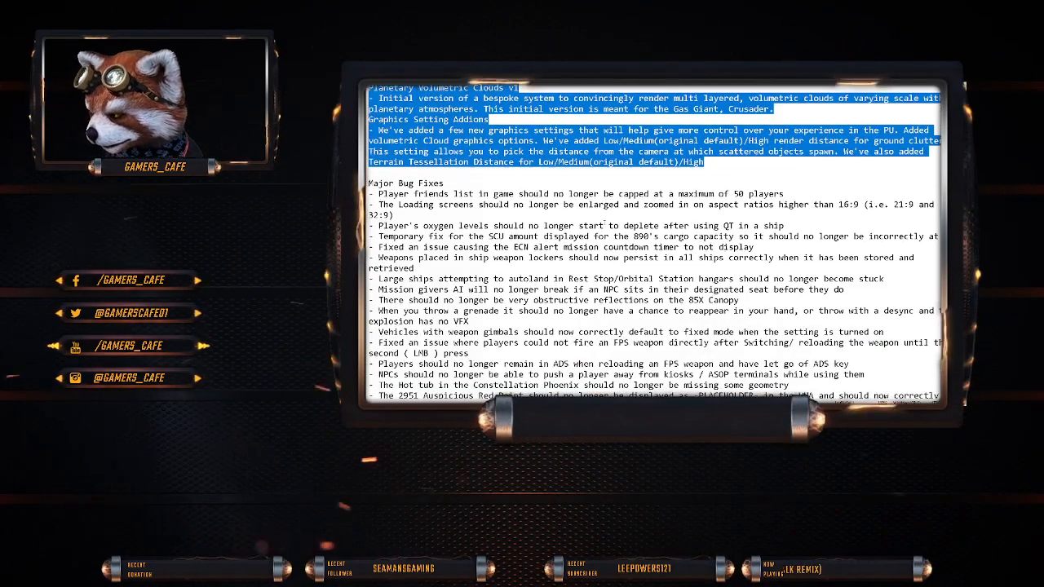
Scroll Major Bug Fixes to the mission giver AI, 85X canopy and grenade fixes.
scroll("down", 3)
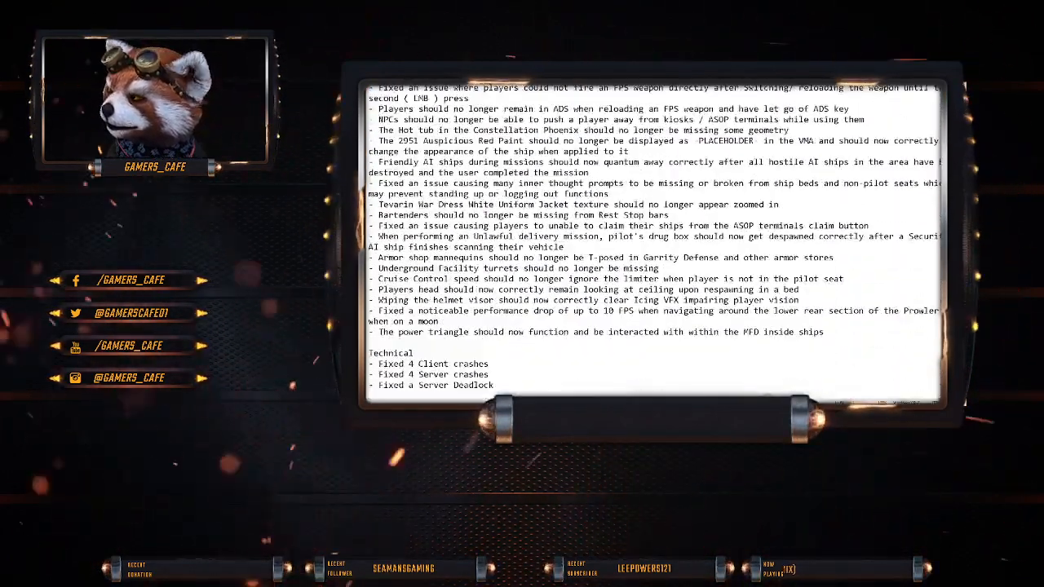
scroll("up", 3)
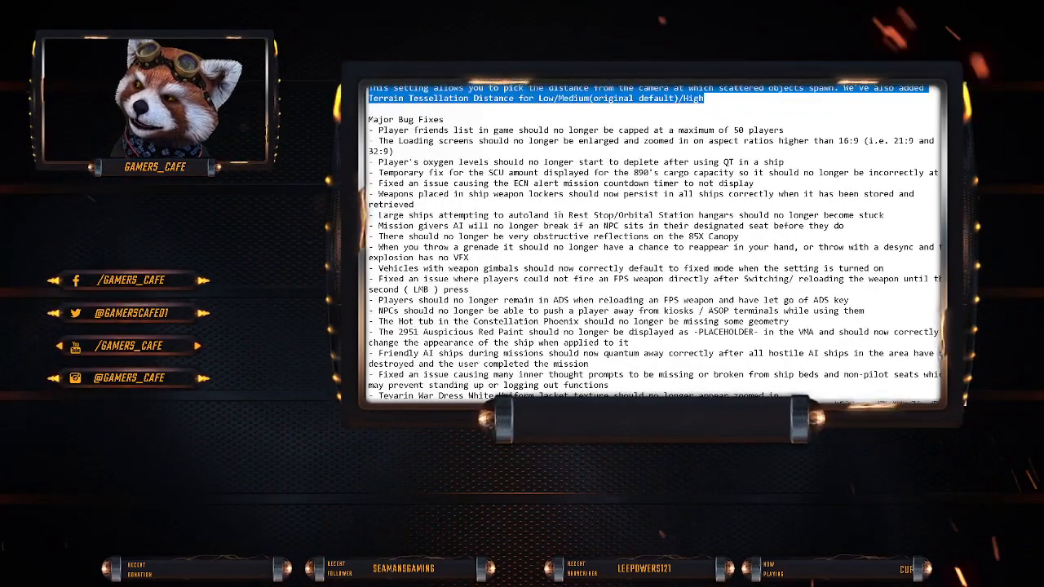
scroll("down", 3)
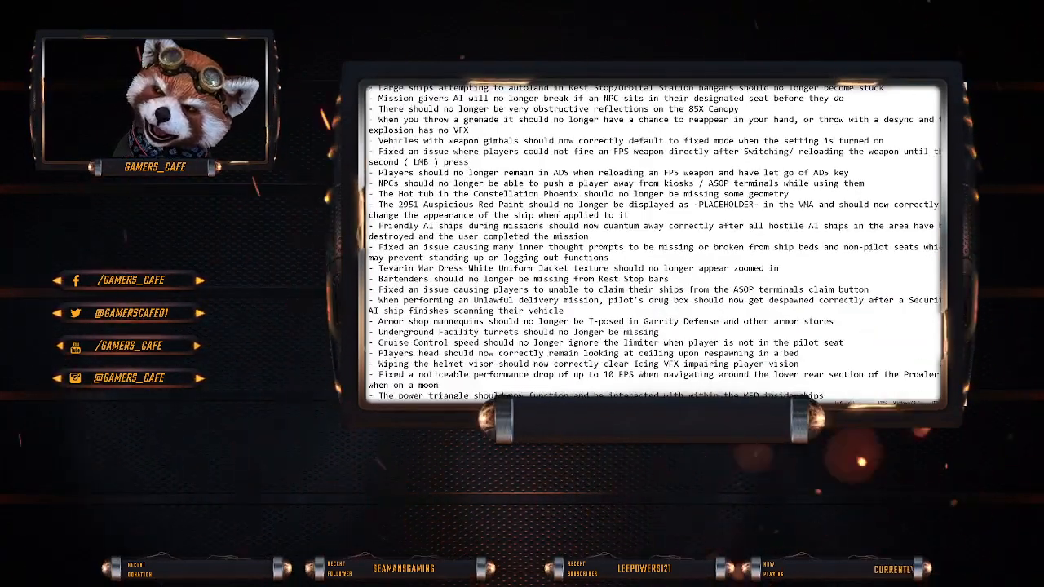
scroll("down", 3)
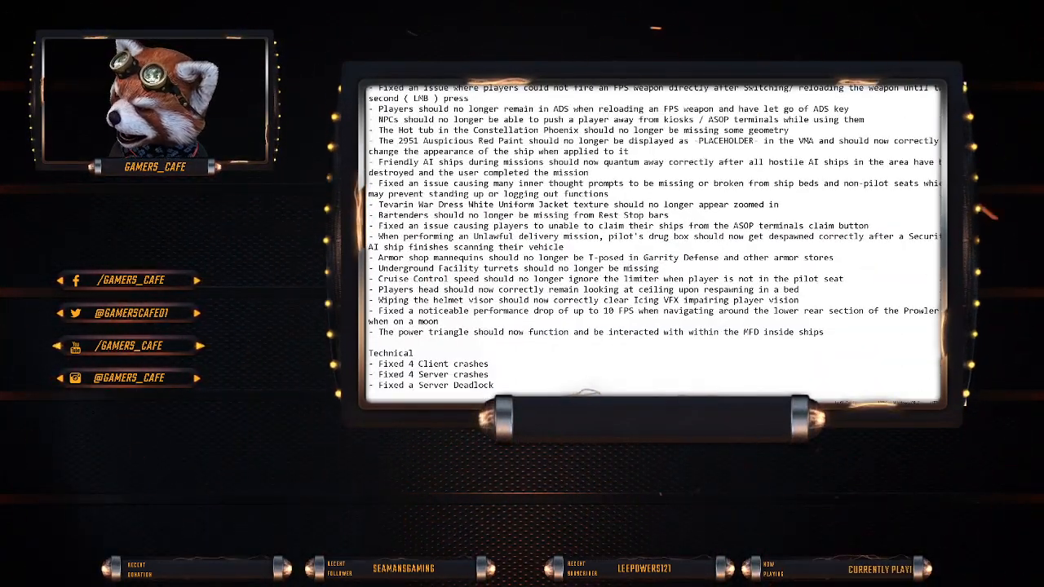
scroll("up", 3)
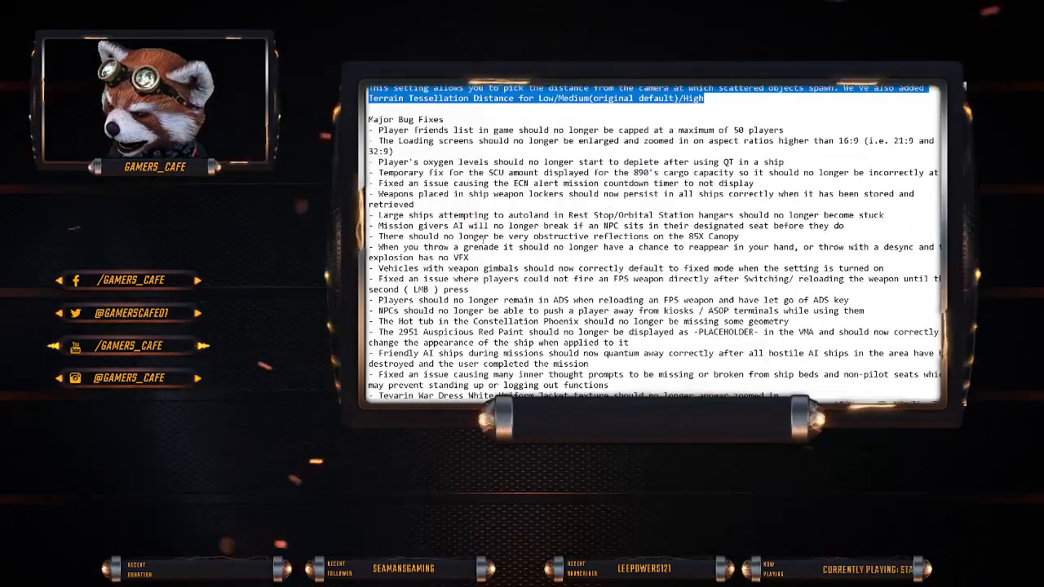
scroll("down", 3)
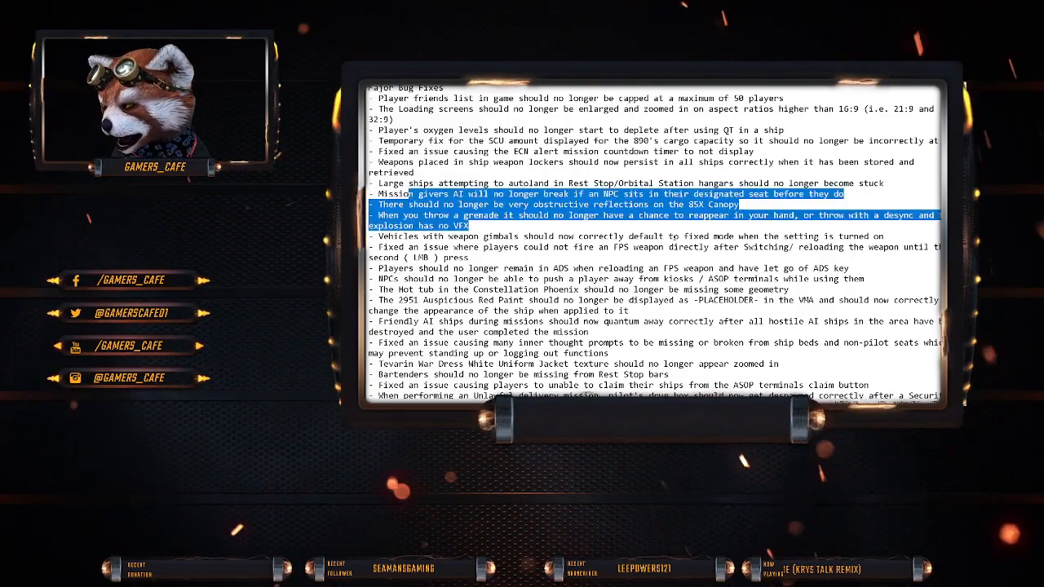
Mark the Constellation Phoenix hot tub and 2951 Auspicious Red Paint fix lines.
scroll("down", 3)
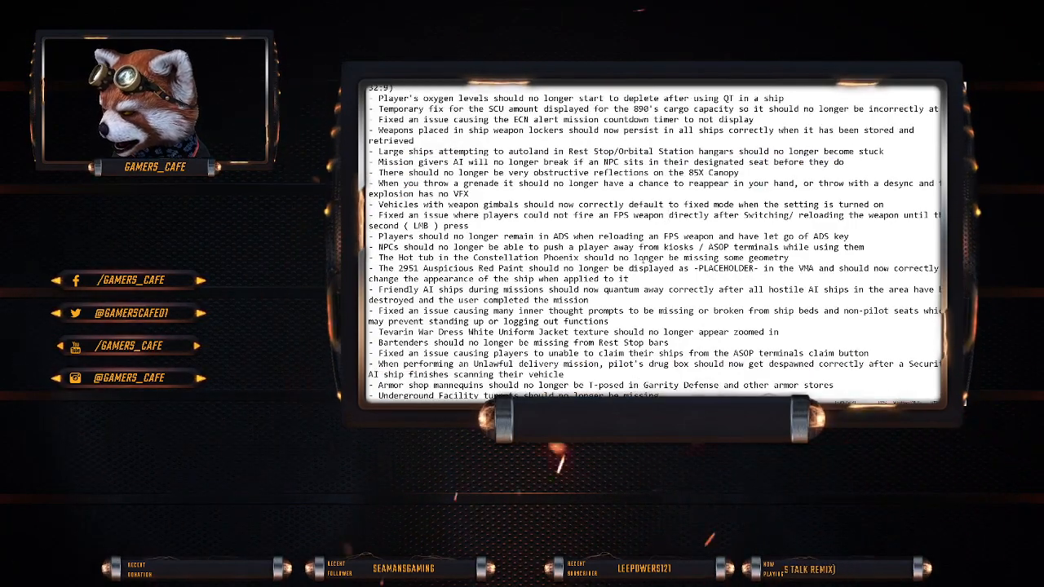
double_click(457, 172)
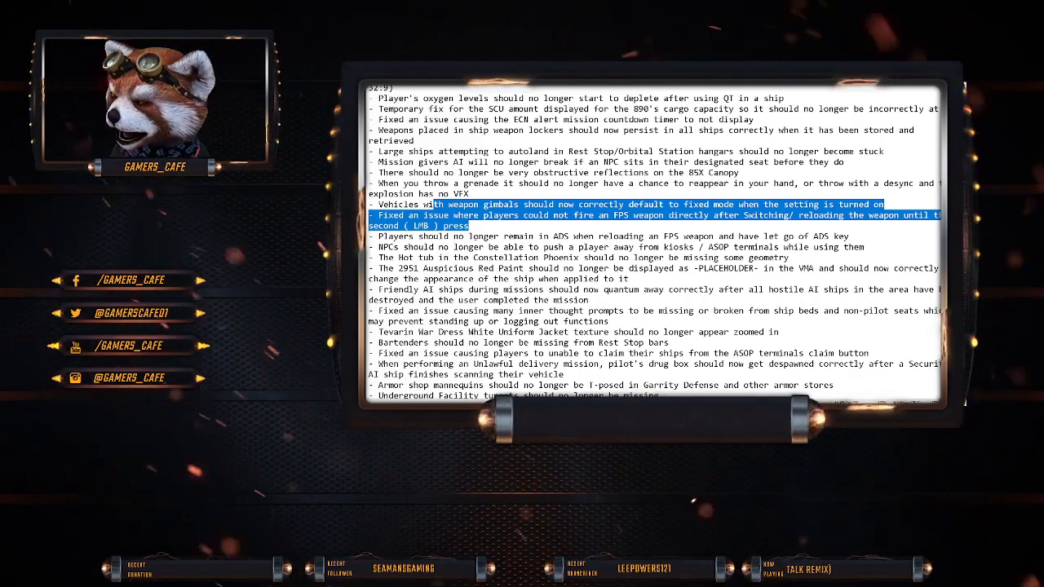
scroll("down", 3)
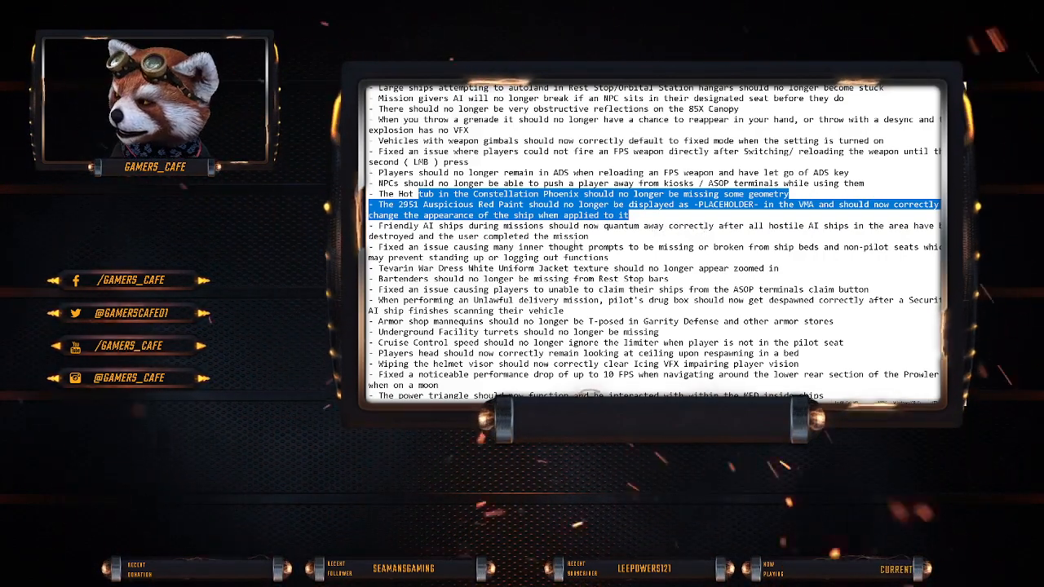
Scroll to the final Technical crash fixes, then back up slightly.
scroll("down", 3)
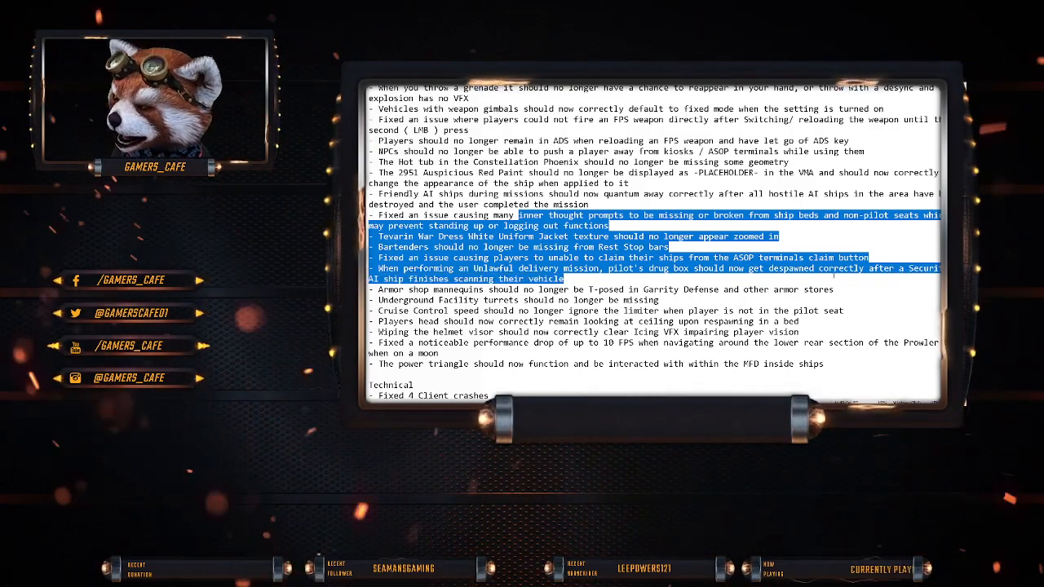
scroll("down", 3)
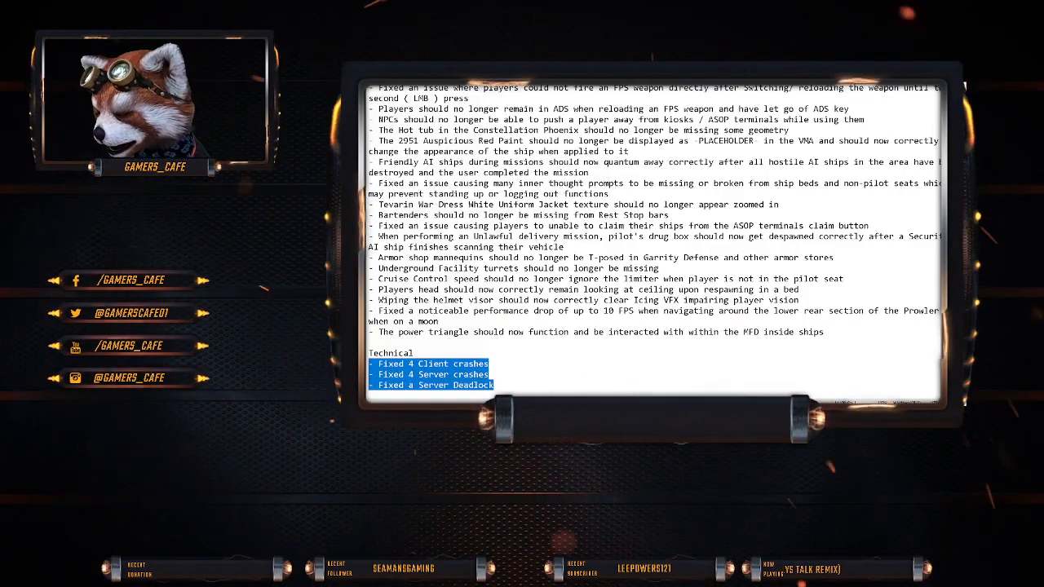
scroll("up", 3)
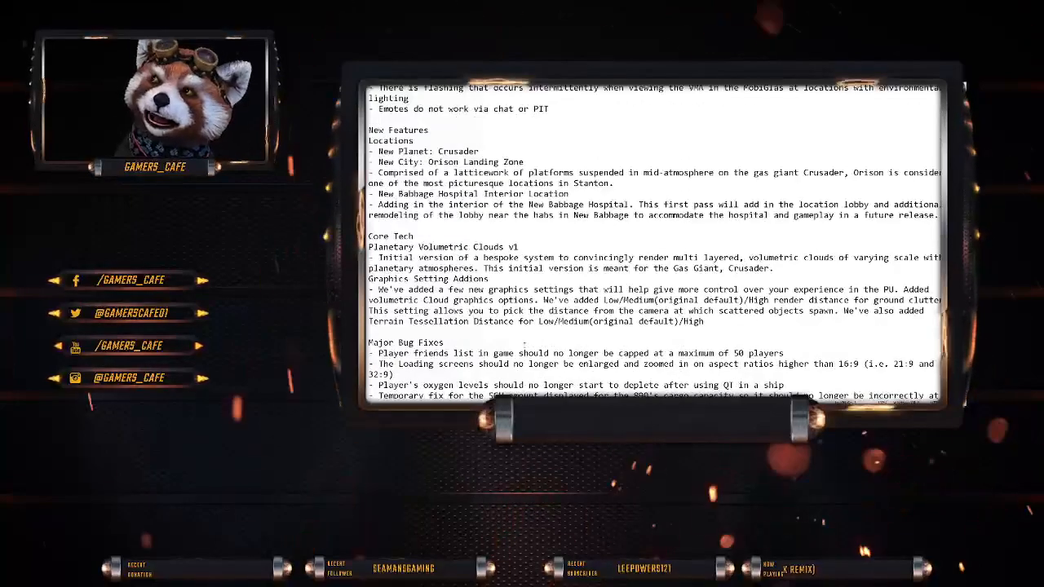
scroll("up", 3)
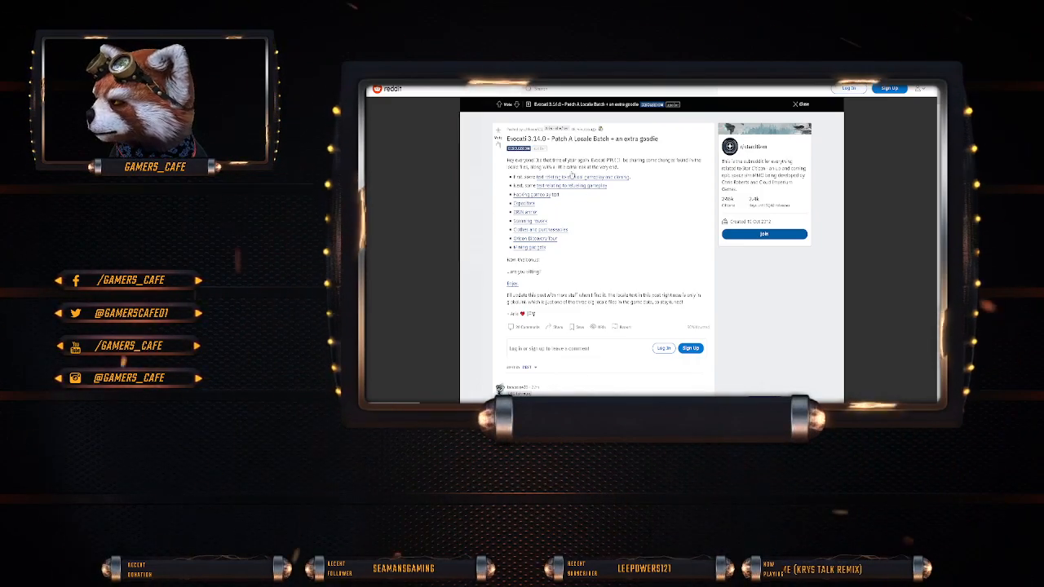
left_click(801, 104)
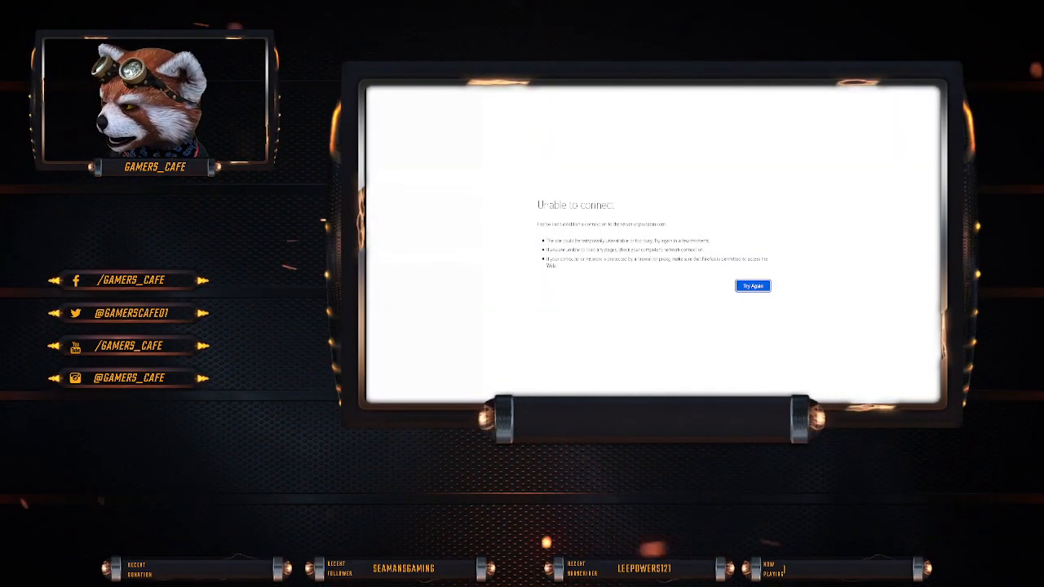
left_click(751, 286)
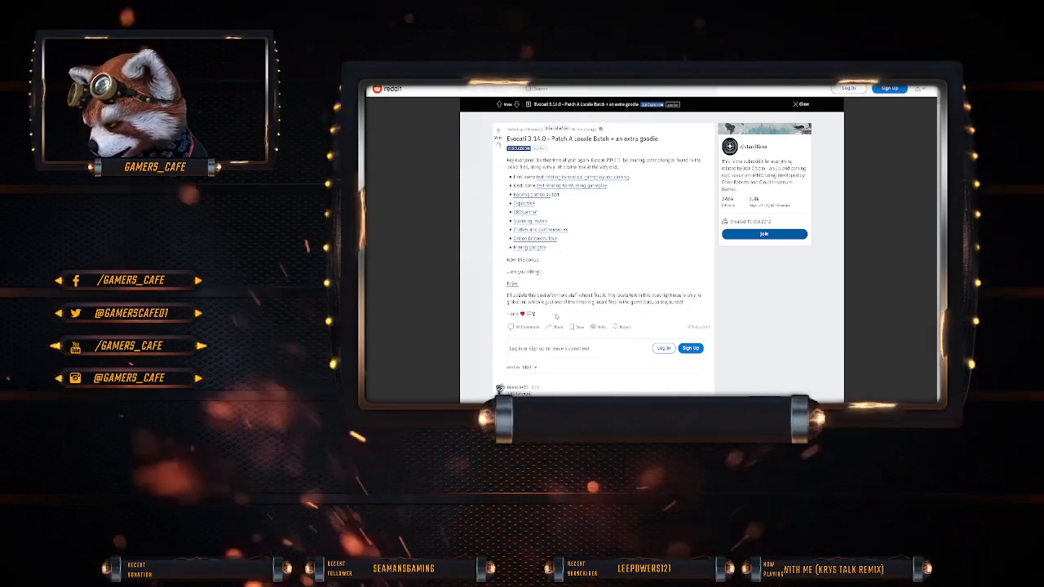
scroll("down", 3)
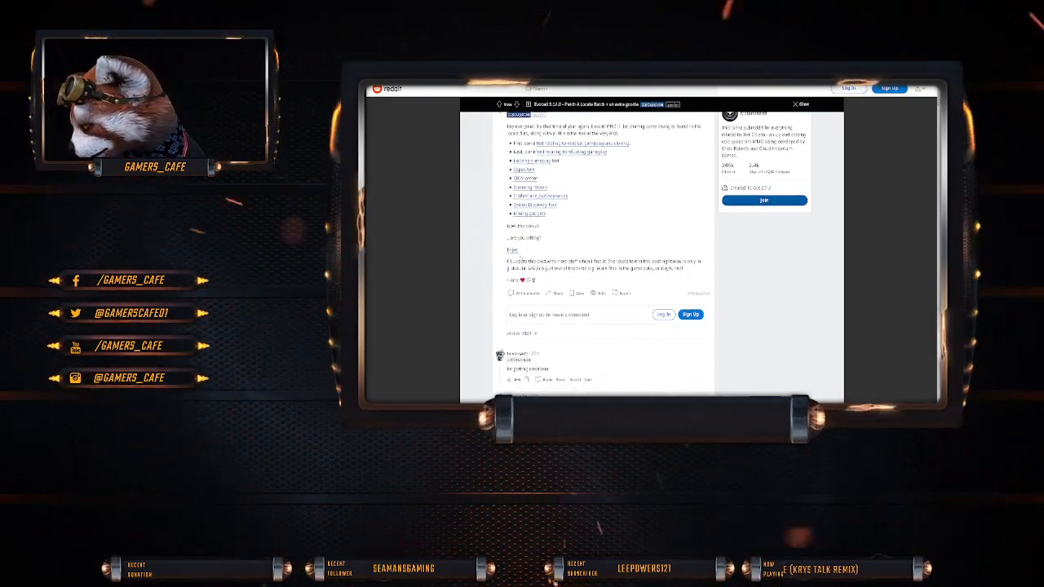
scroll("down", 3)
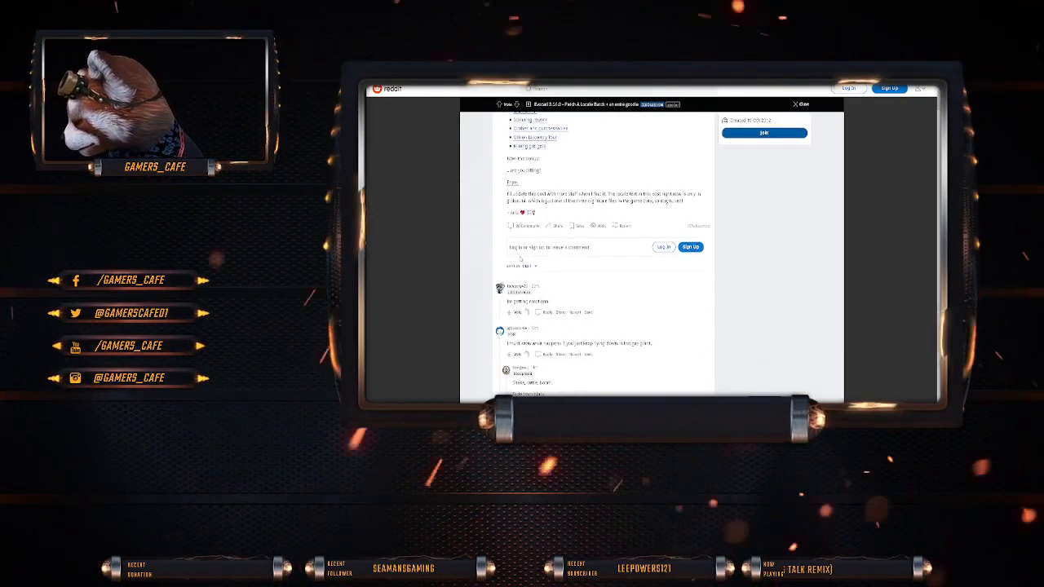
scroll("up", 3)
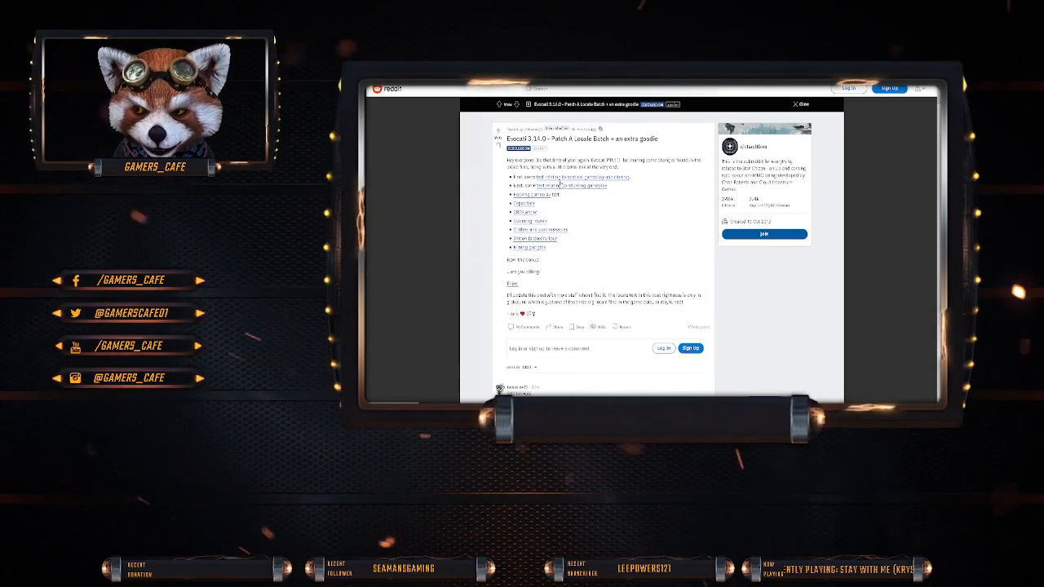
scroll("down", 3)
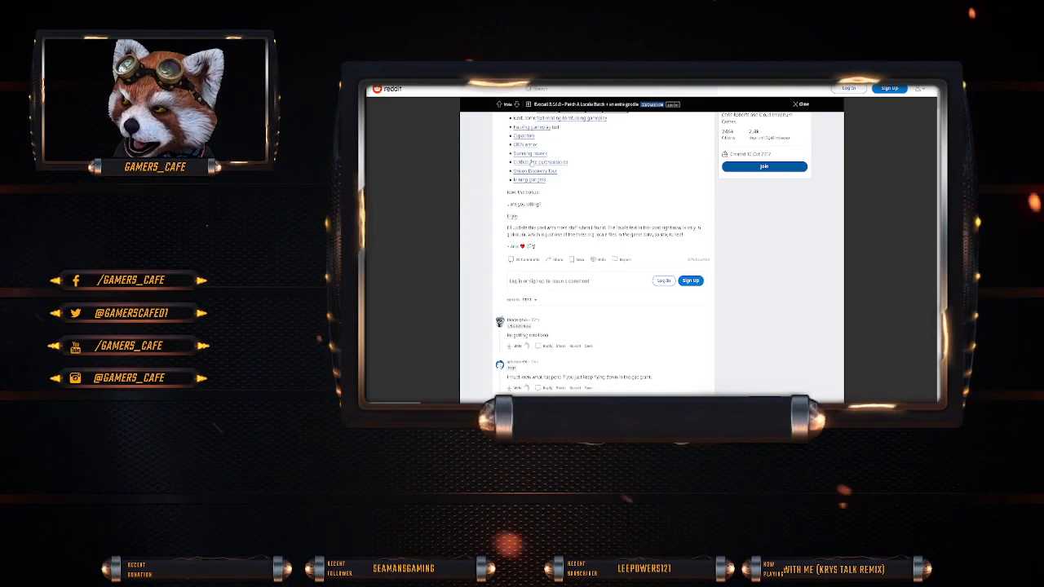
scroll("up", 3)
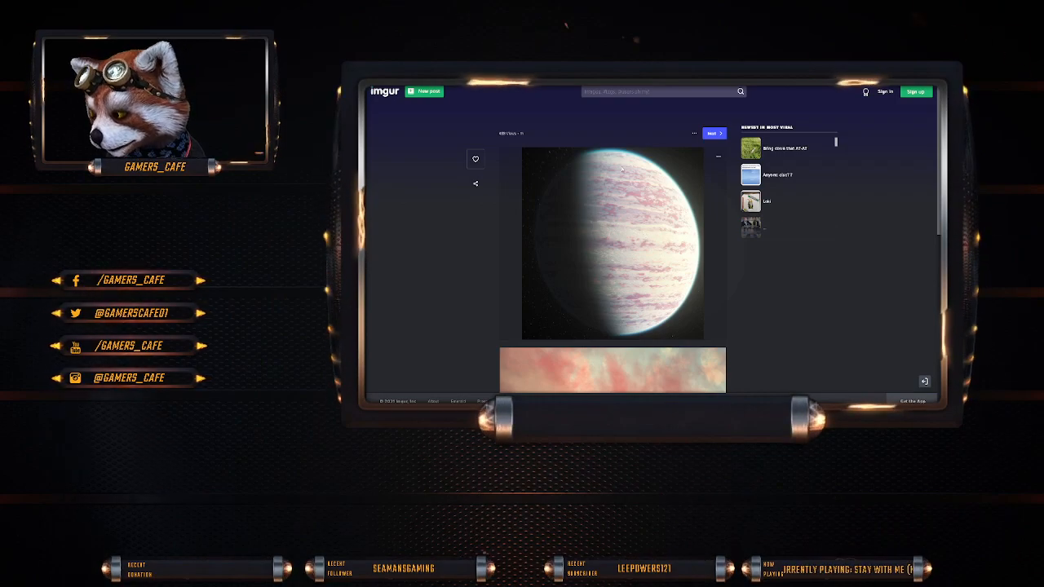
Open the options menu on the Crusader gas giant image to show Copy Link and Download.
left_click(716, 157)
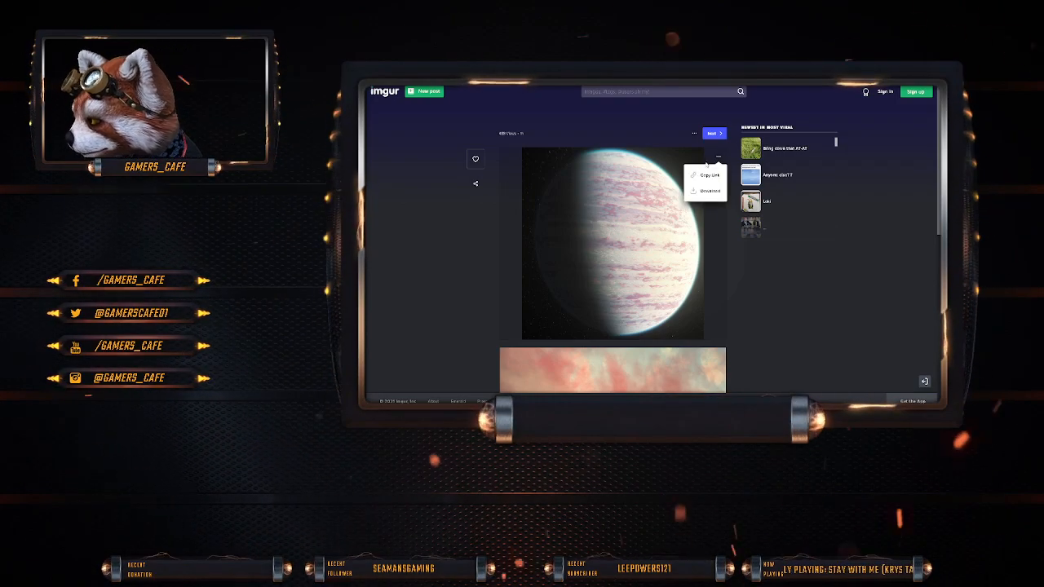